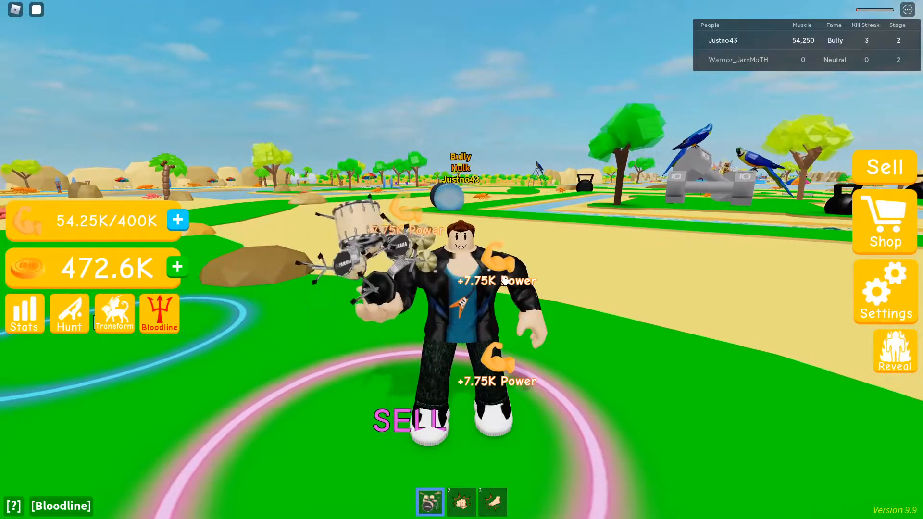
# Exit Lifting Simulator with Esc and show the friend's session on the Roblox home page
pyautogui.press('Escape')
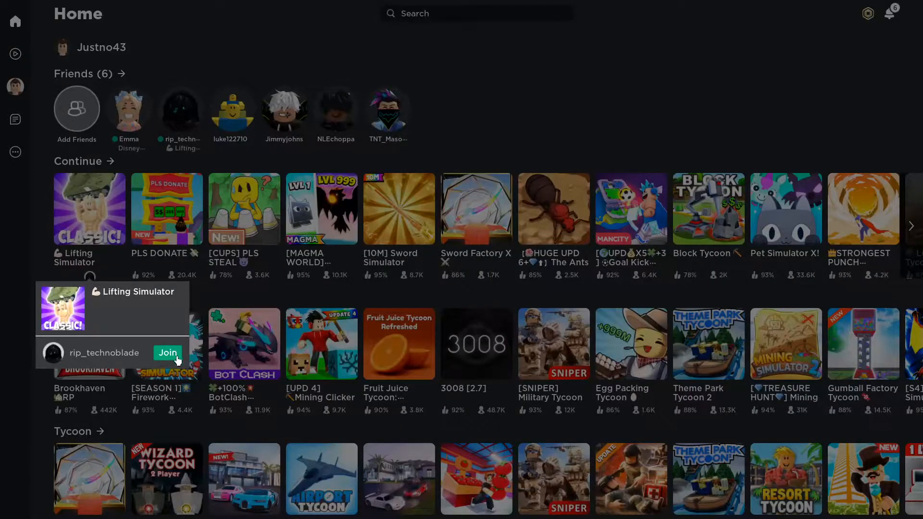
# Join rip_technoblade's Lifting Simulator server from the friend's Join popup
pyautogui.click(167, 353)
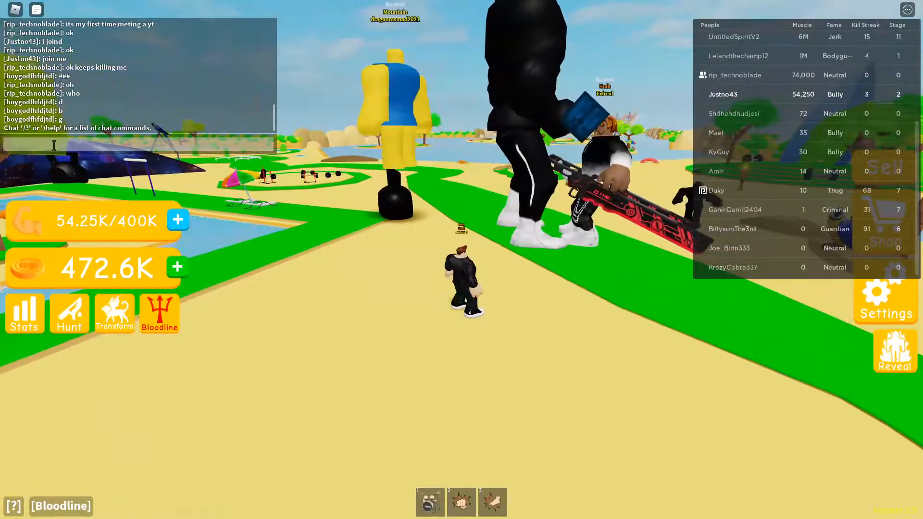
# Send chat messages 'tech', 'join', 'the s', then rejoin via Servers My Friends Are In
pyautogui.write('techno')
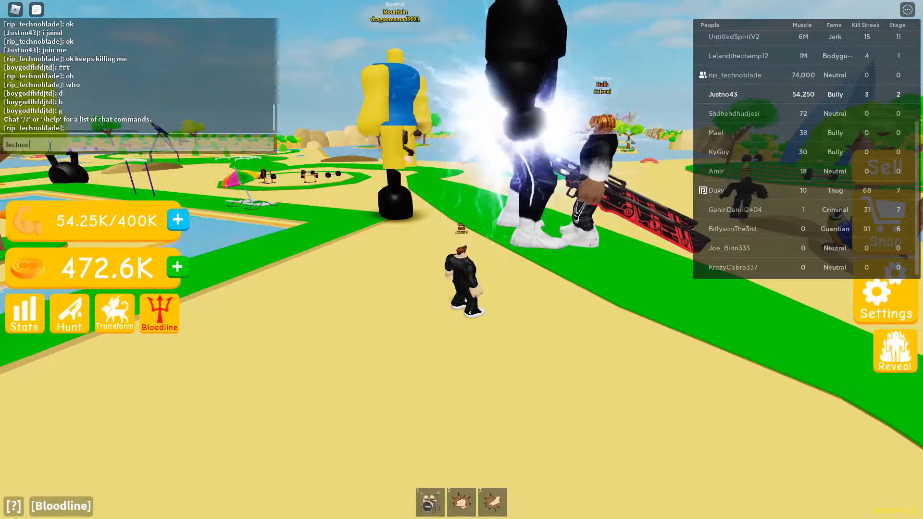
pyautogui.write('join')
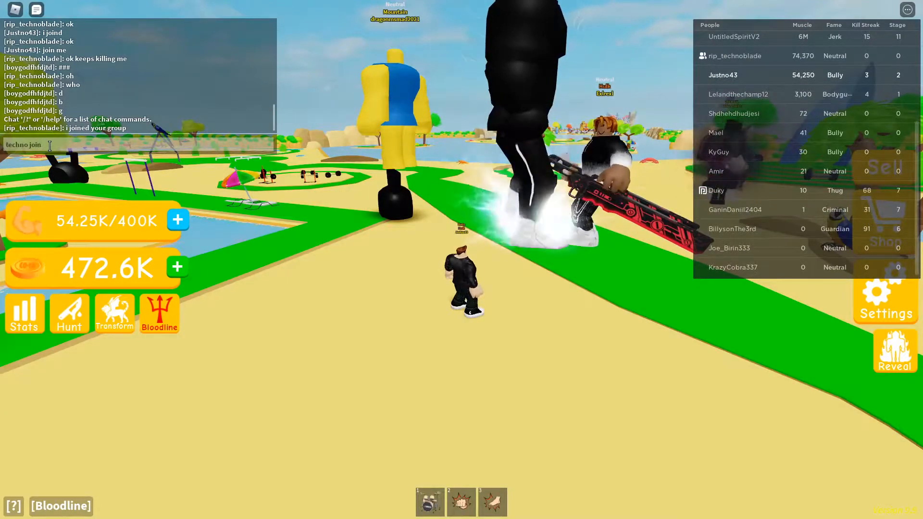
pyautogui.write('the s')
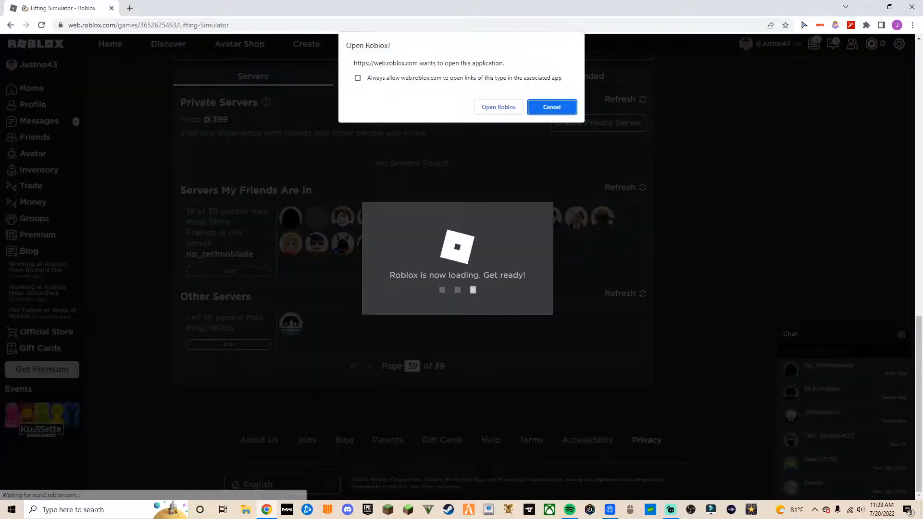
pyautogui.click(497, 107)
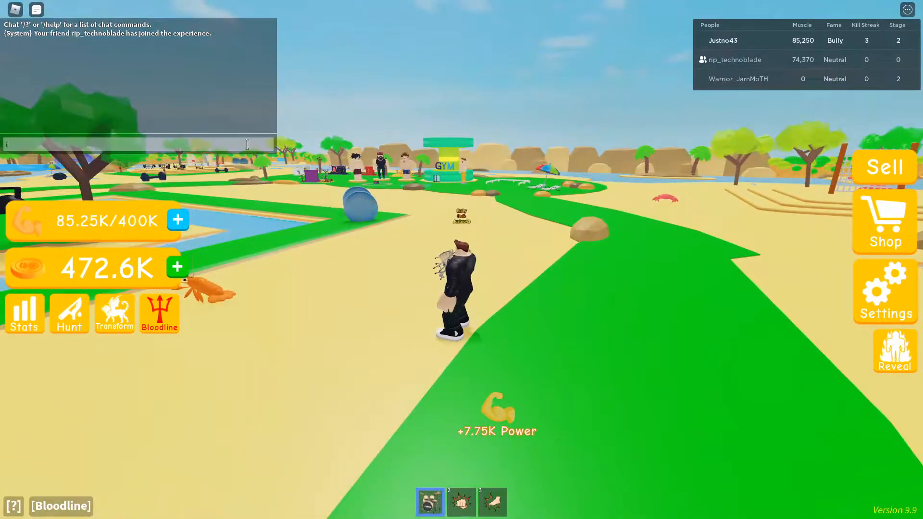
# Chat 'im re', sell muscle for 627.6K coins, and bring up the Shop categories
pyautogui.write('im re')
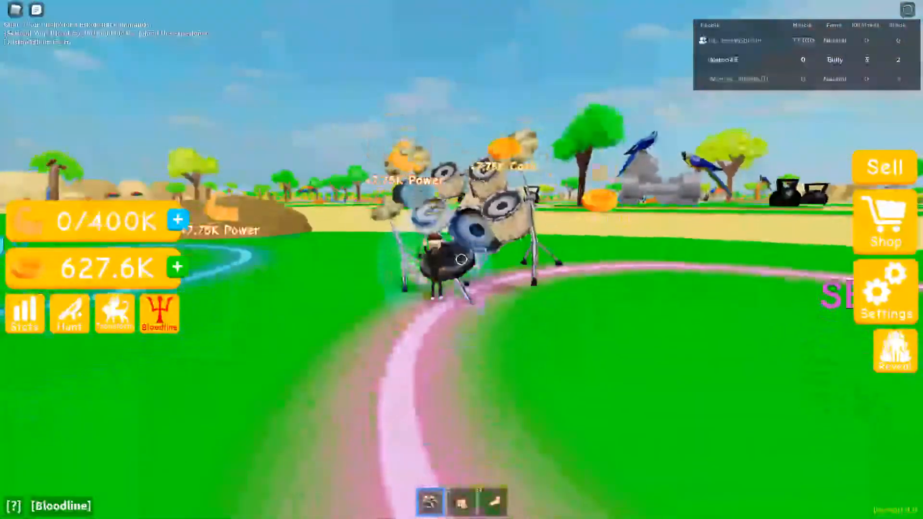
pyautogui.click(884, 221)
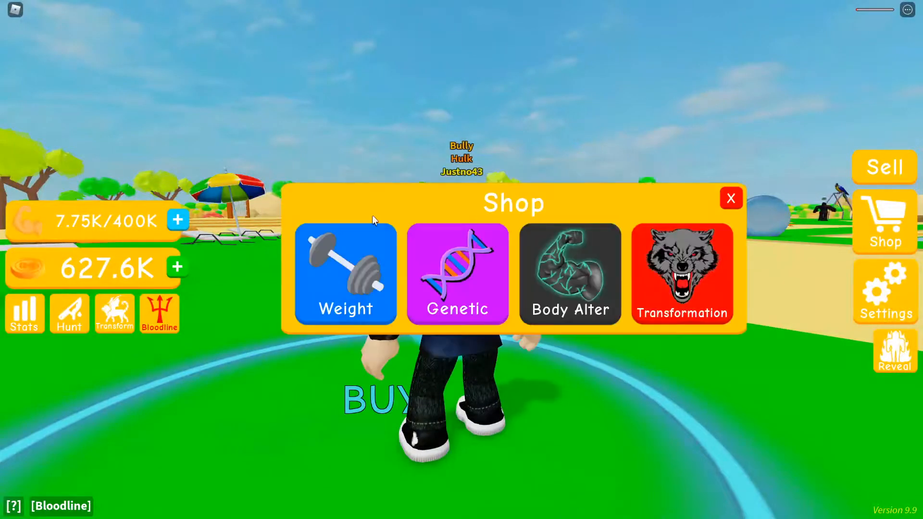
# Browse the Weight shop grid, then resume lifting until muscle reaches 147.2K
pyautogui.click(345, 274)
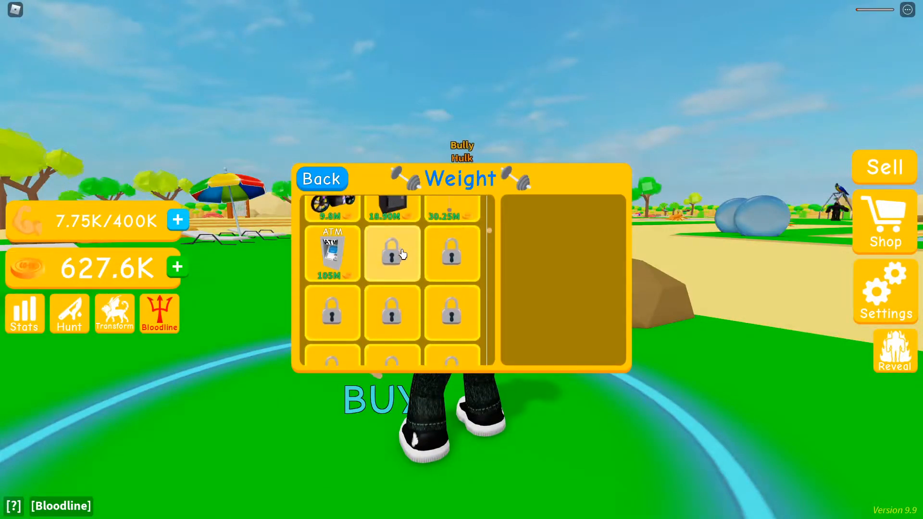
pyautogui.click(322, 178)
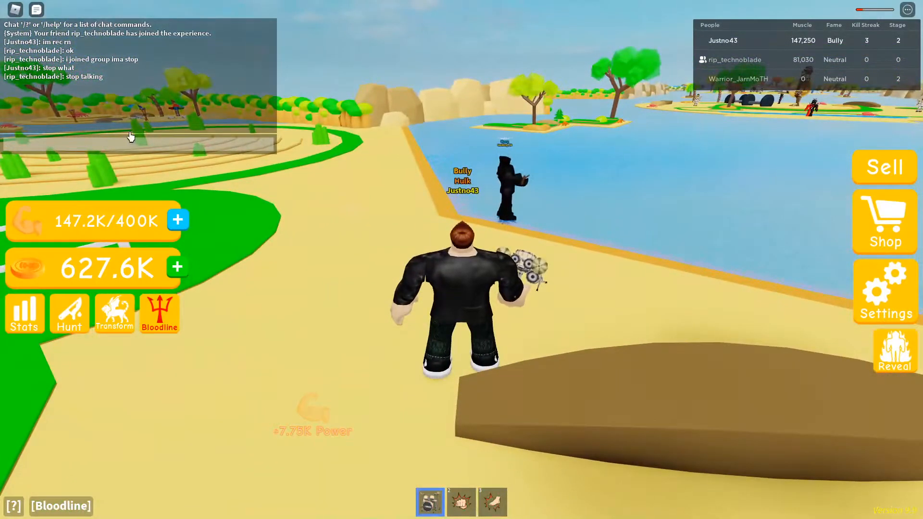
# Chat 'no 7u' while lifting until muscle reaches 364.2K of 400K
pyautogui.write('no 7u')
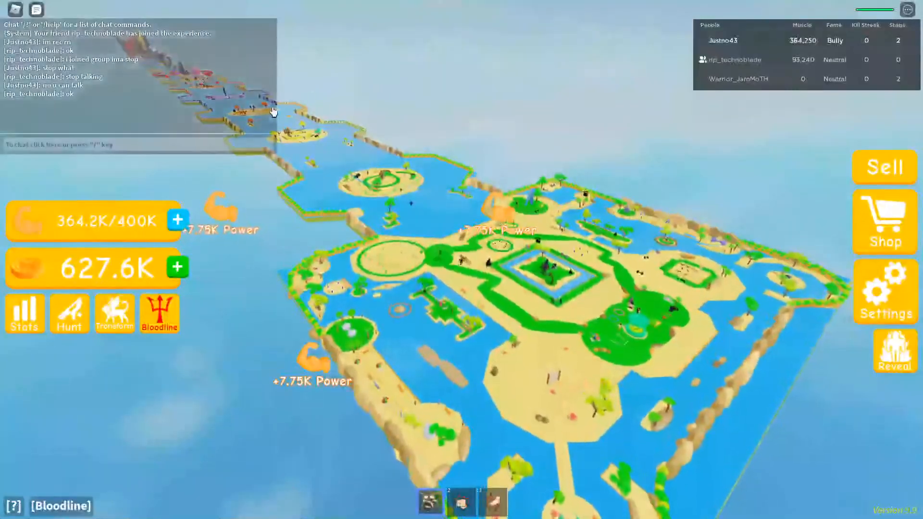
# View and close the Bloodline panel, then dismiss the 400K Muscle Full notice
pyautogui.click(159, 312)
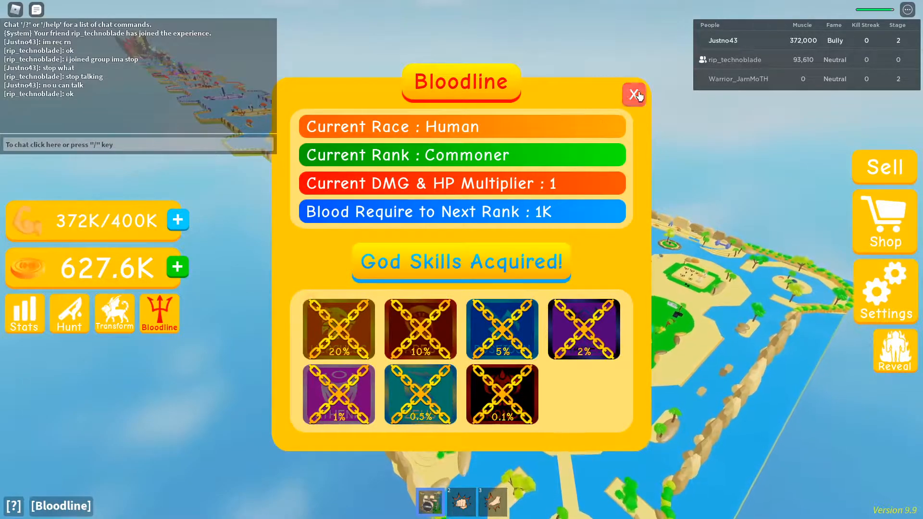
pyautogui.click(634, 94)
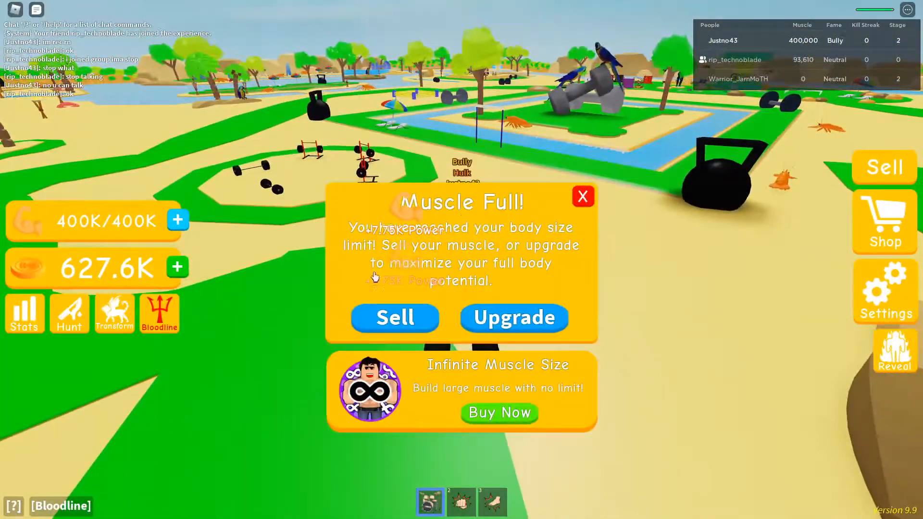
pyautogui.click(394, 318)
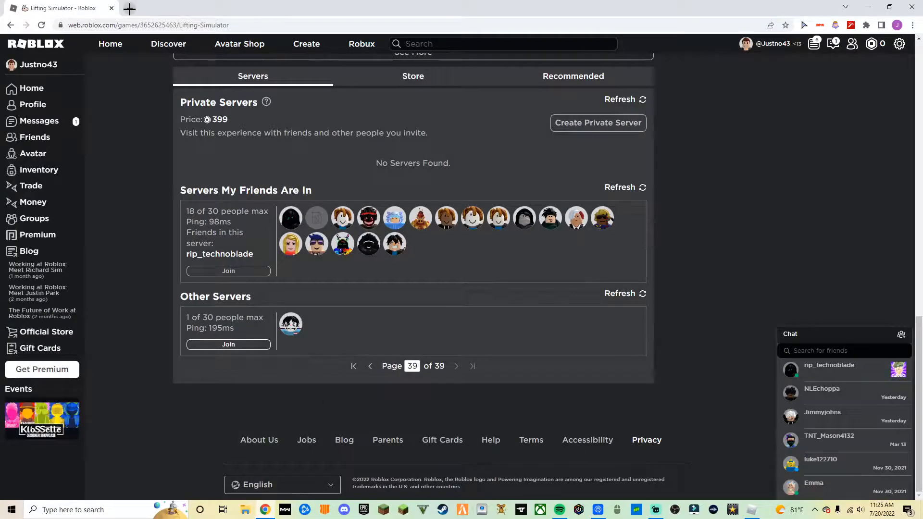
# Go to Panzoid in a new tab and load the Orange Intro W.I.P template
pyautogui.click(129, 8)
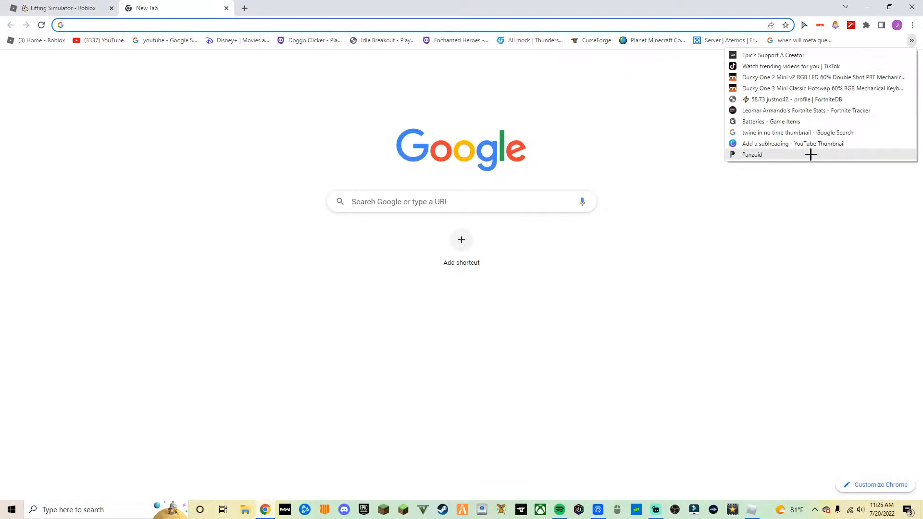
pyautogui.click(753, 154)
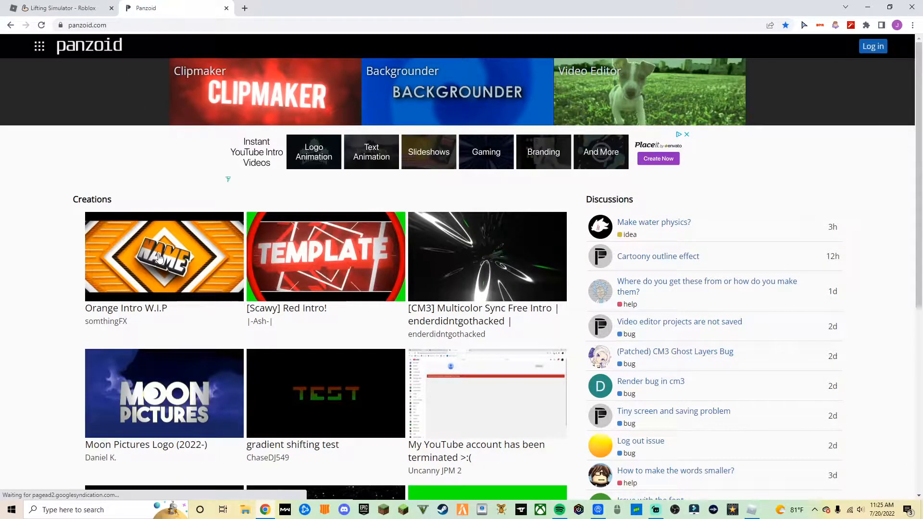
pyautogui.click(164, 257)
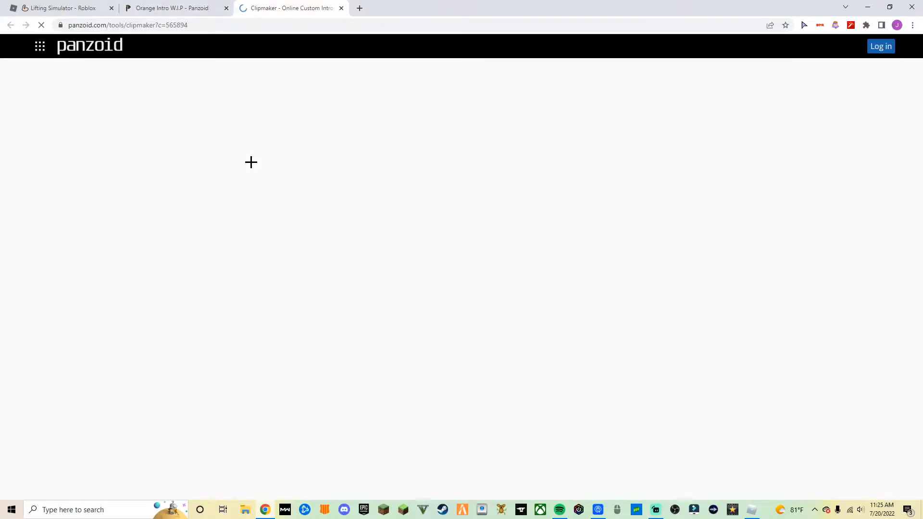
pyautogui.click(171, 8)
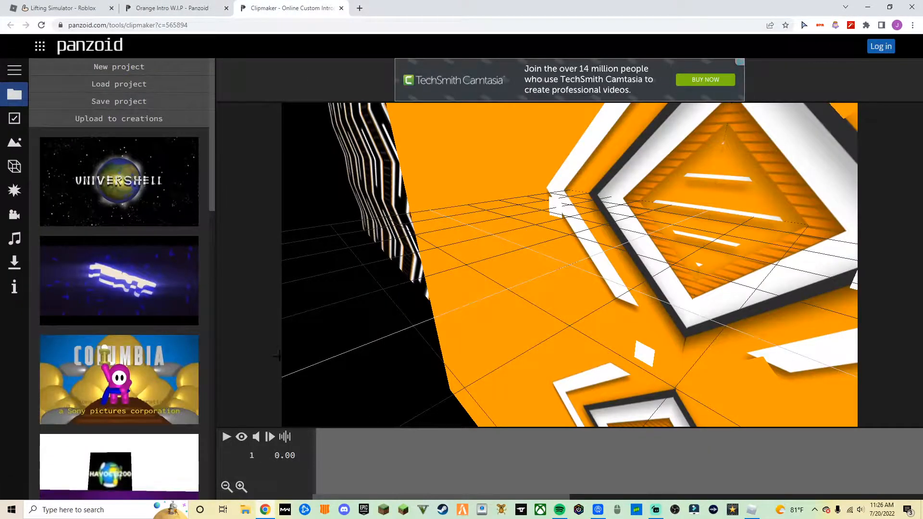
# Preview the orange intro animation and expand the object list to the NAME text layers
pyautogui.click(241, 436)
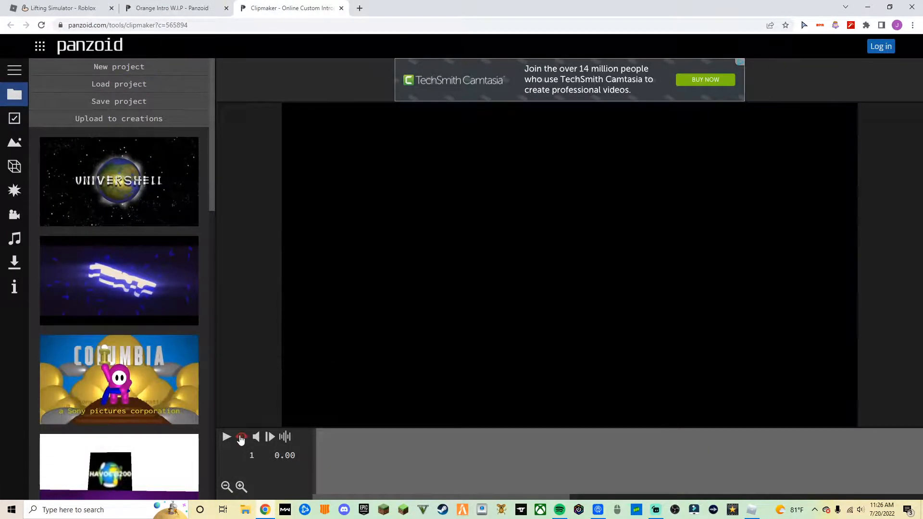
pyautogui.click(226, 437)
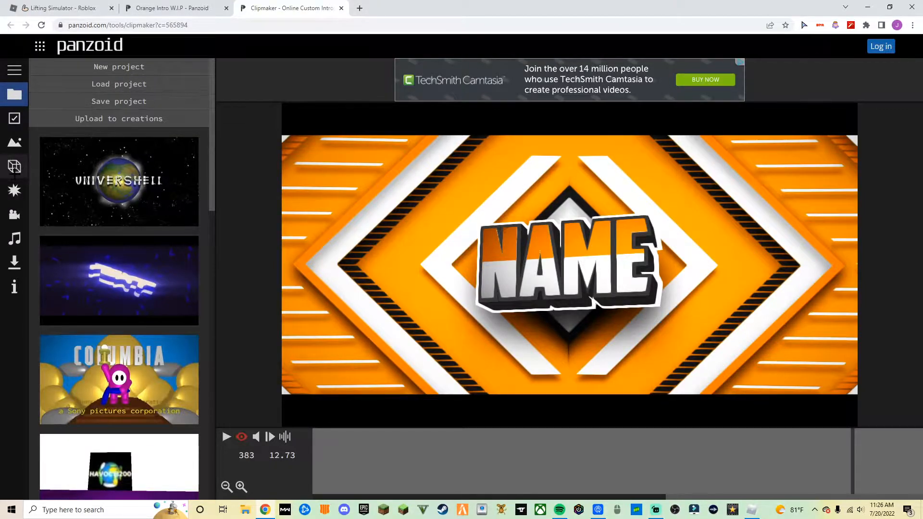
pyautogui.click(14, 167)
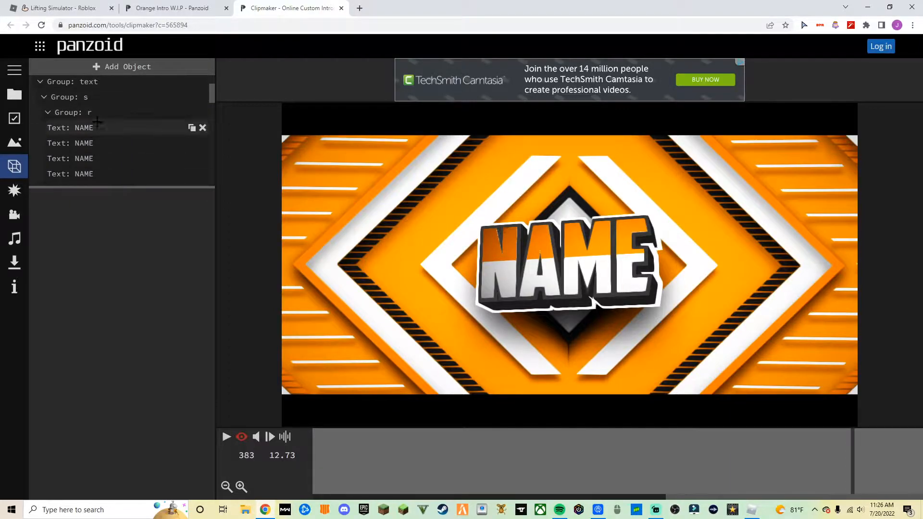
# Change the first, second and last NAME text layers to read 'Justno gaming'
pyautogui.click(69, 126)
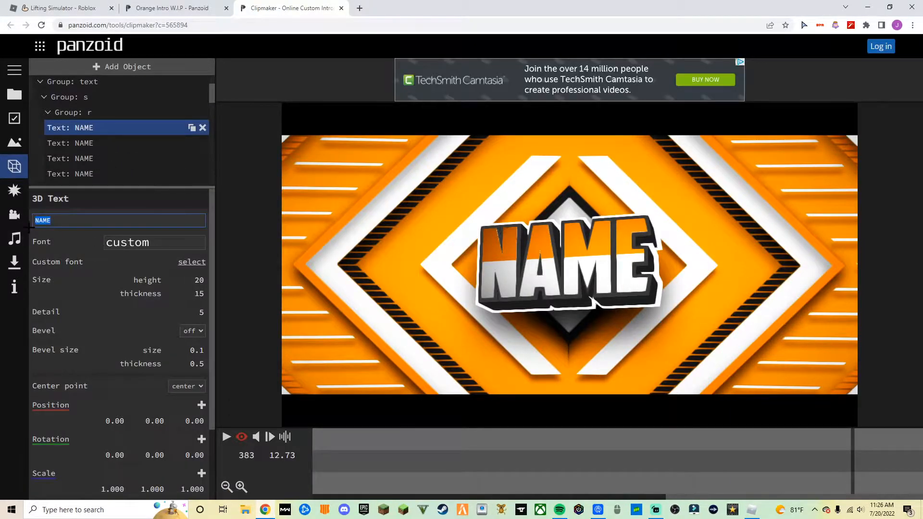
pyautogui.write('Justno gaming')
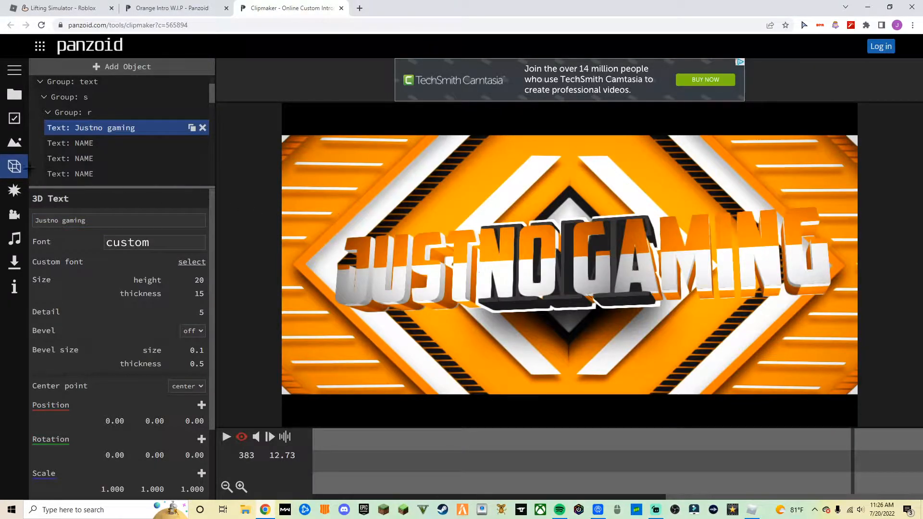
pyautogui.click(83, 144)
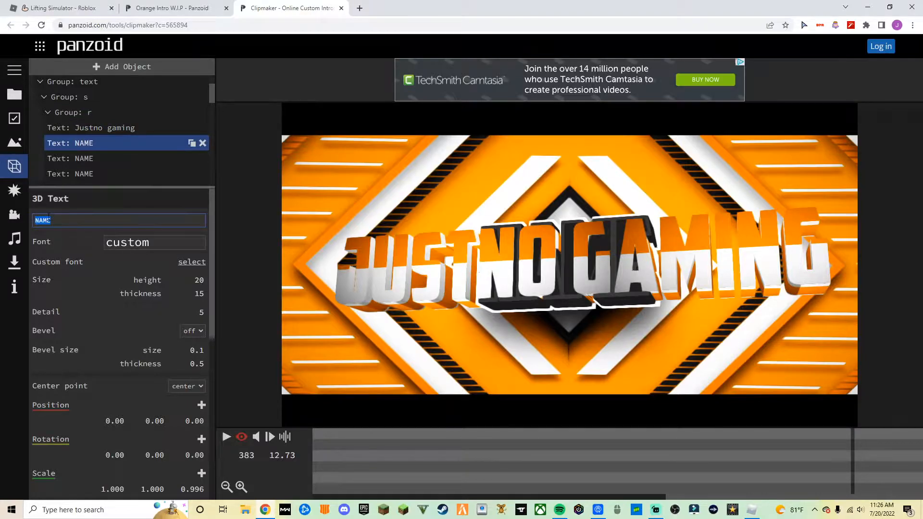
pyautogui.write('justno gaming')
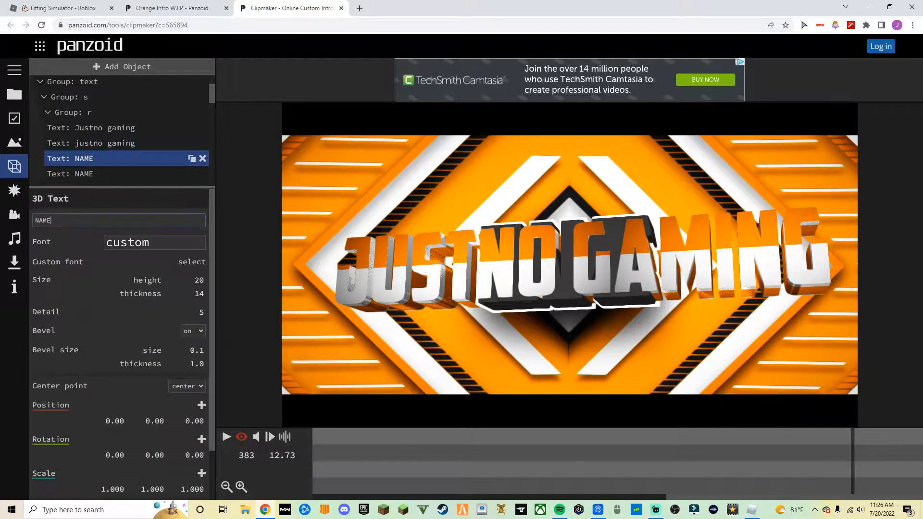
pyautogui.write('justno gaming')
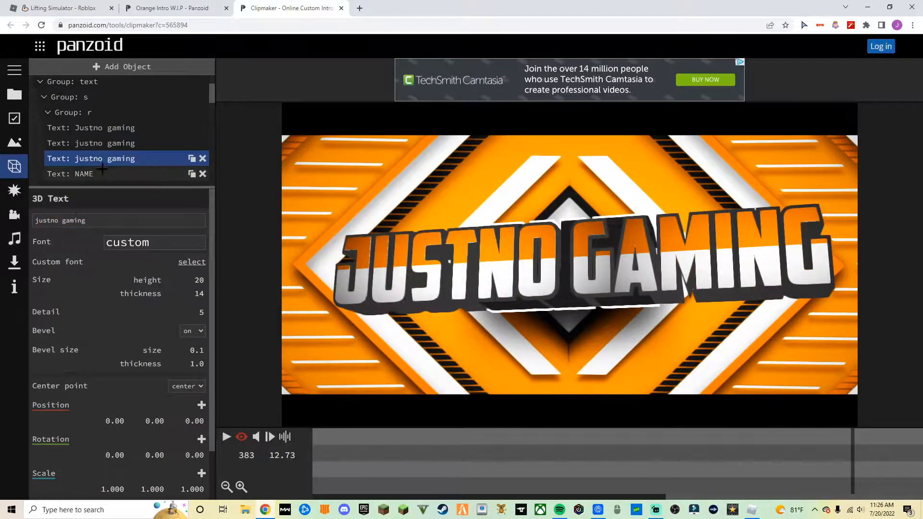
pyautogui.click(84, 174)
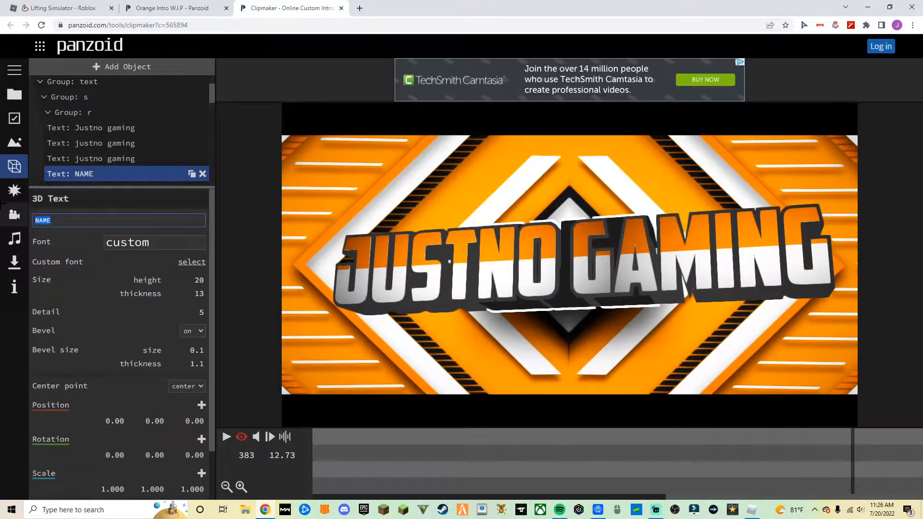
pyautogui.write('Justno')
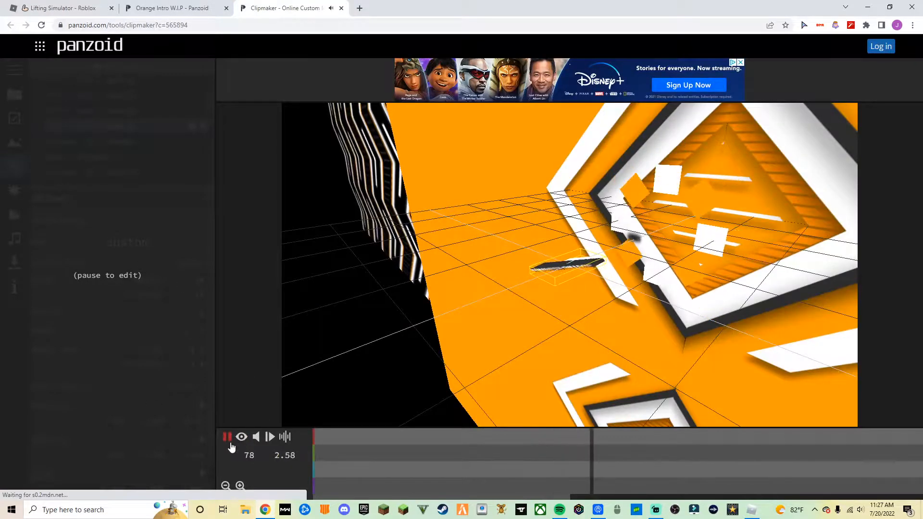
# Pause playback and set the download to fastest render mode with .webm format
pyautogui.click(227, 436)
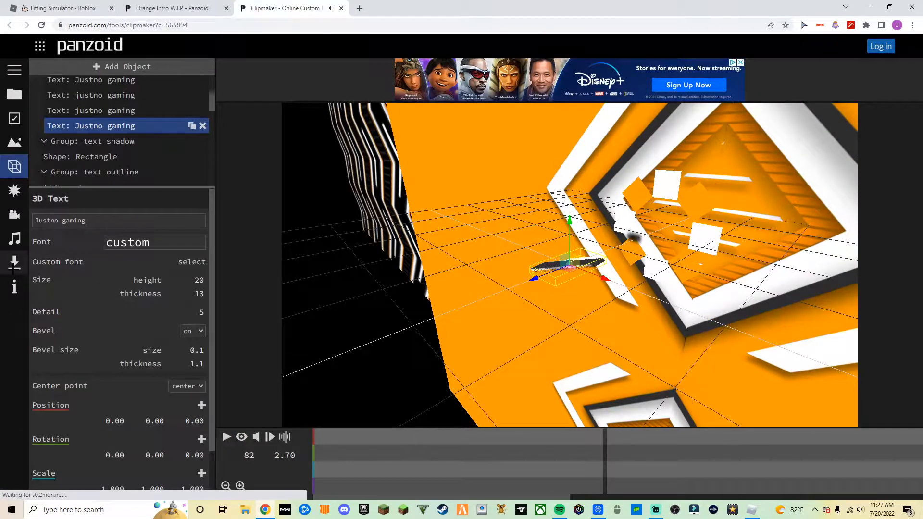
pyautogui.click(14, 262)
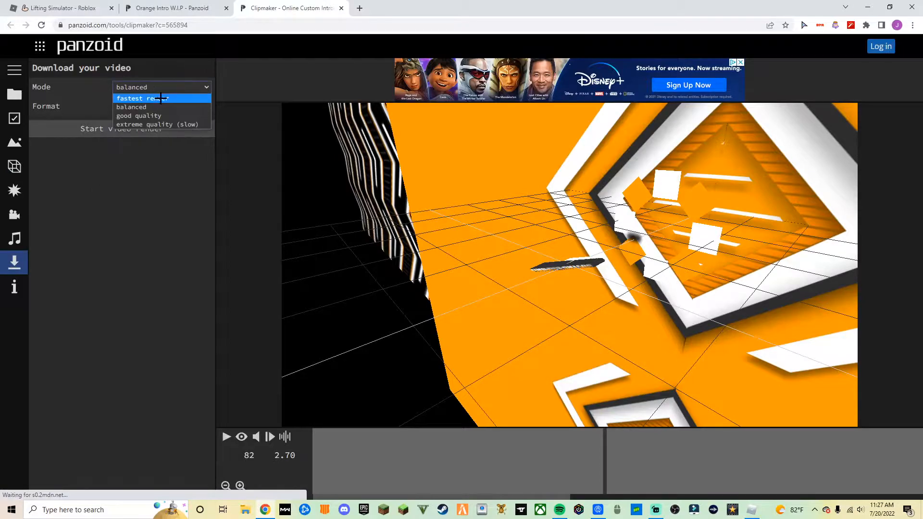
pyautogui.click(141, 98)
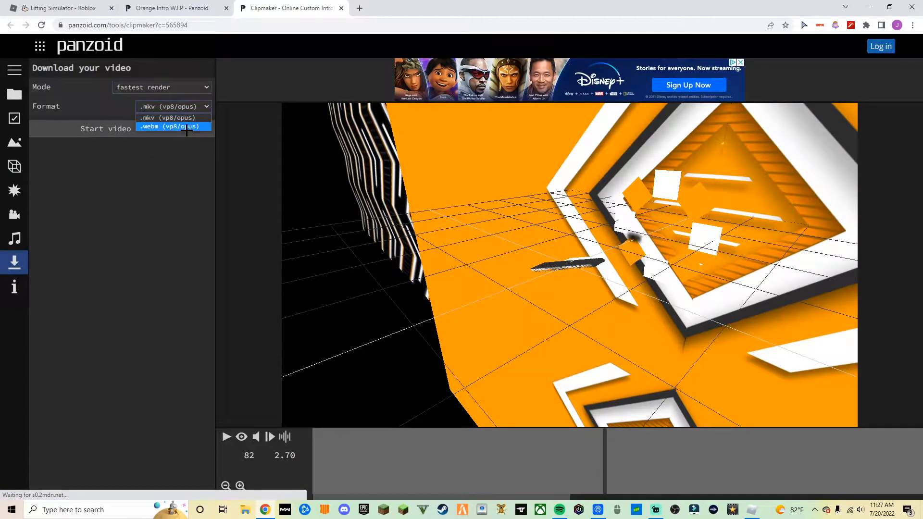
pyautogui.click(106, 129)
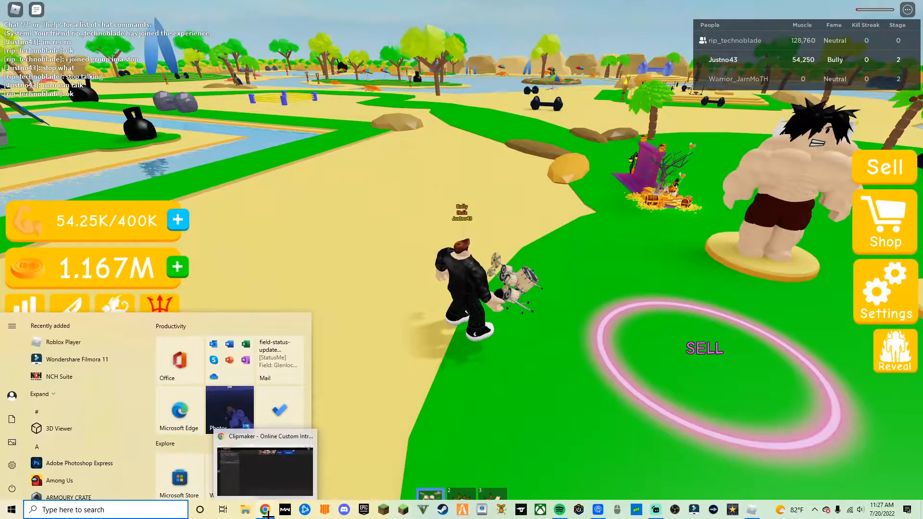
# Return to Lifting Simulator, lift the weight to gain muscle, and reply 'ok' in chat
pyautogui.click(265, 471)
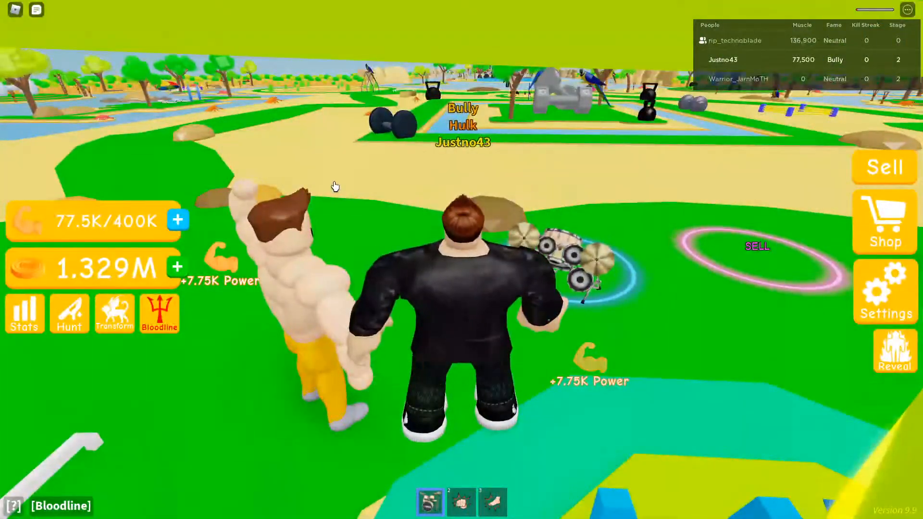
pyautogui.click(8, 509)
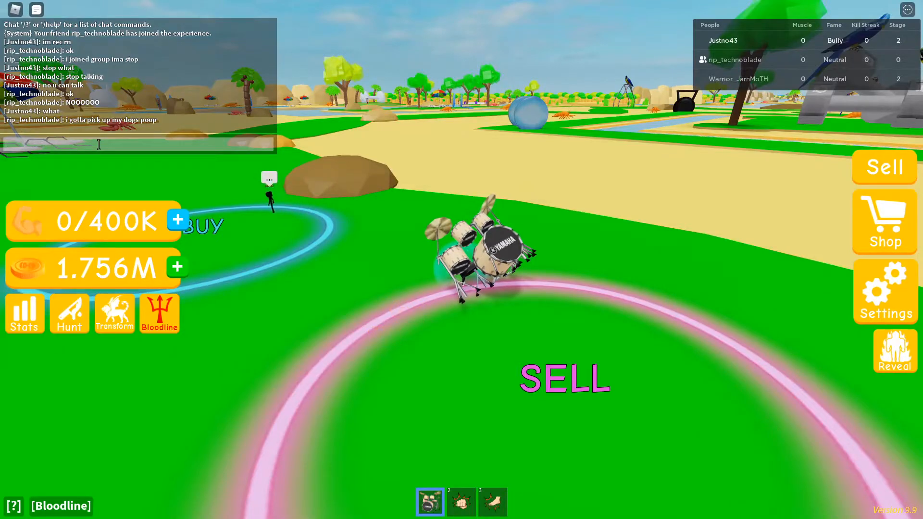
pyautogui.write('ok')
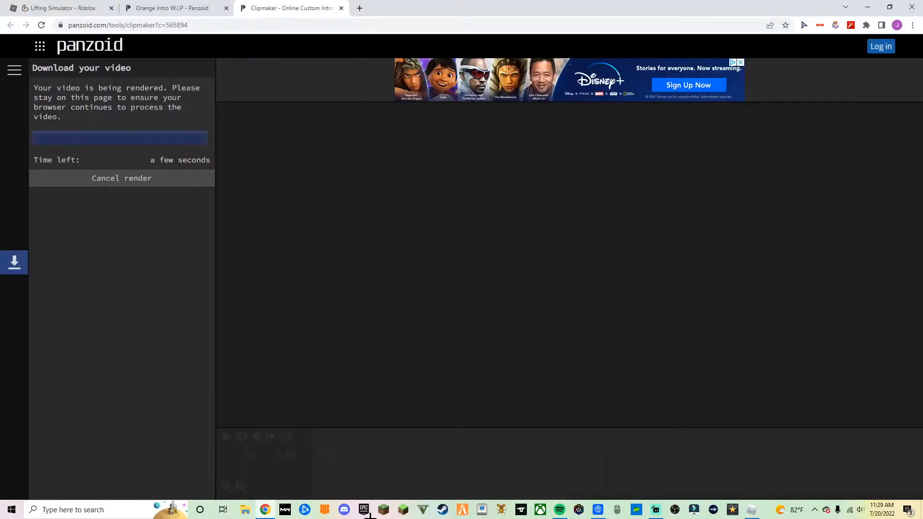
pyautogui.moveTo(753, 510)
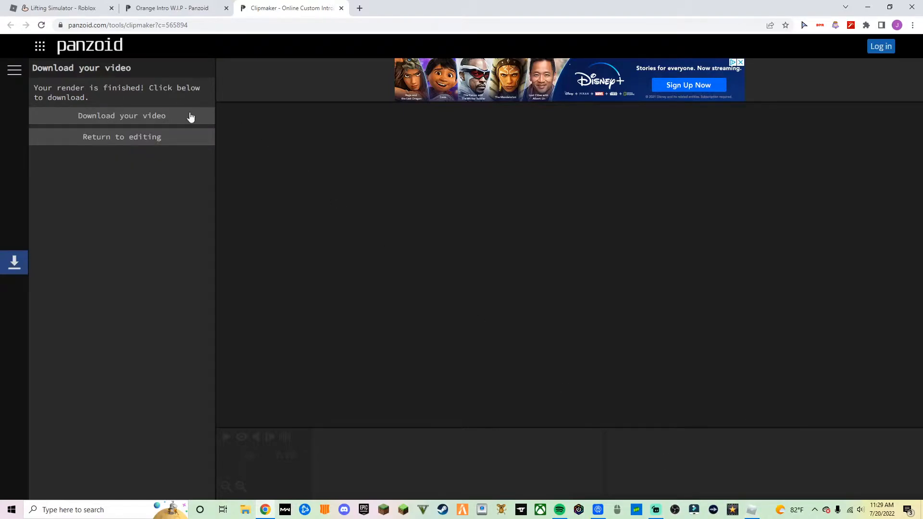
pyautogui.moveTo(171, 120)
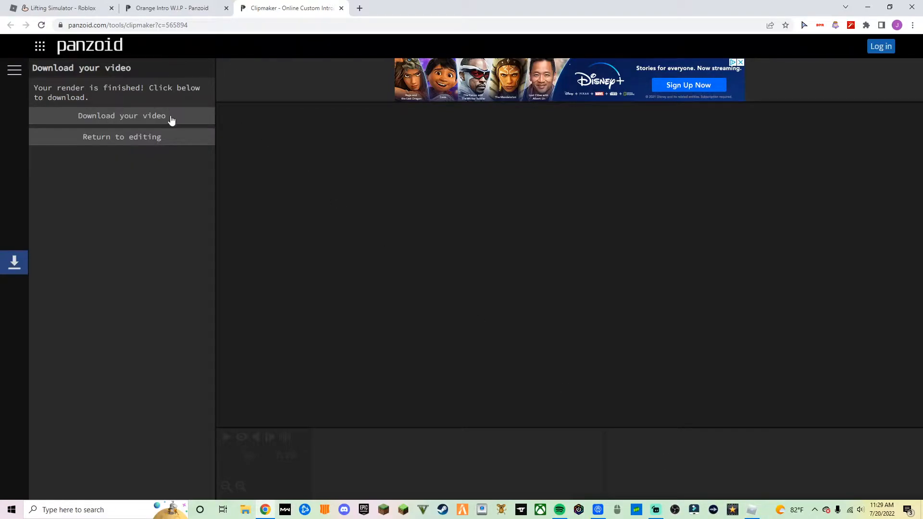
# Download the rendered Justno gaming intro, then pause and close the video player
pyautogui.click(122, 115)
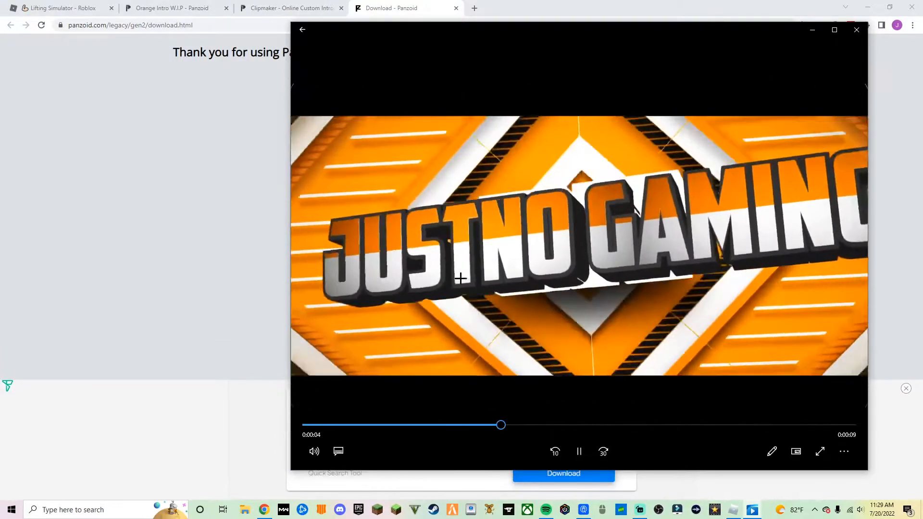
pyautogui.click(579, 452)
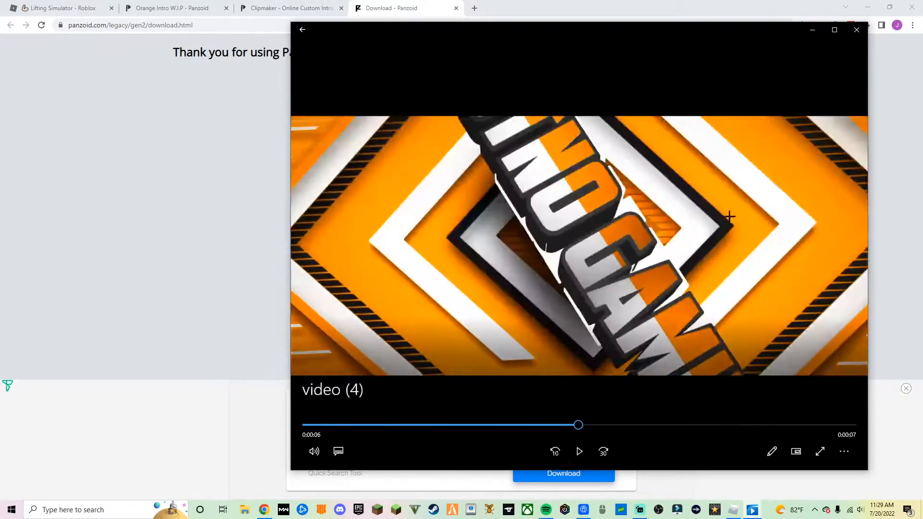
pyautogui.click(857, 30)
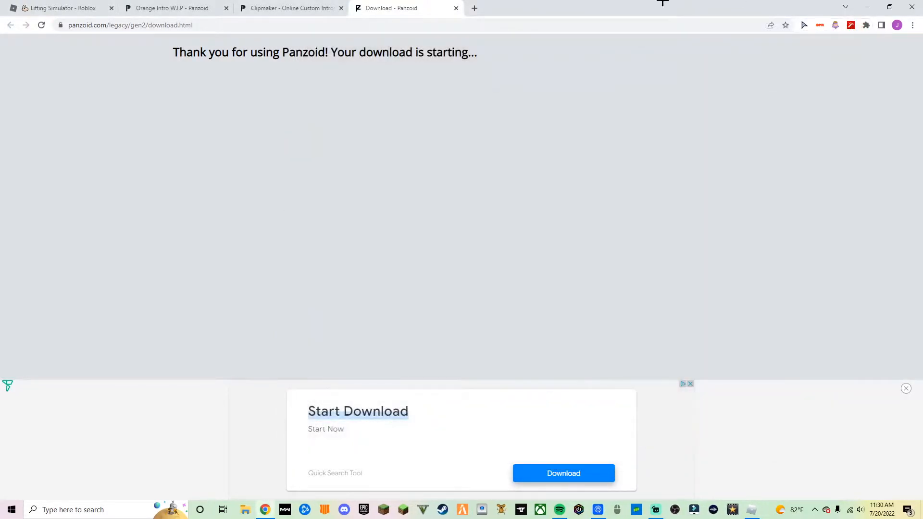
# Select the intro clips on the VideoPad timeline and delete them
pyautogui.click(563, 473)
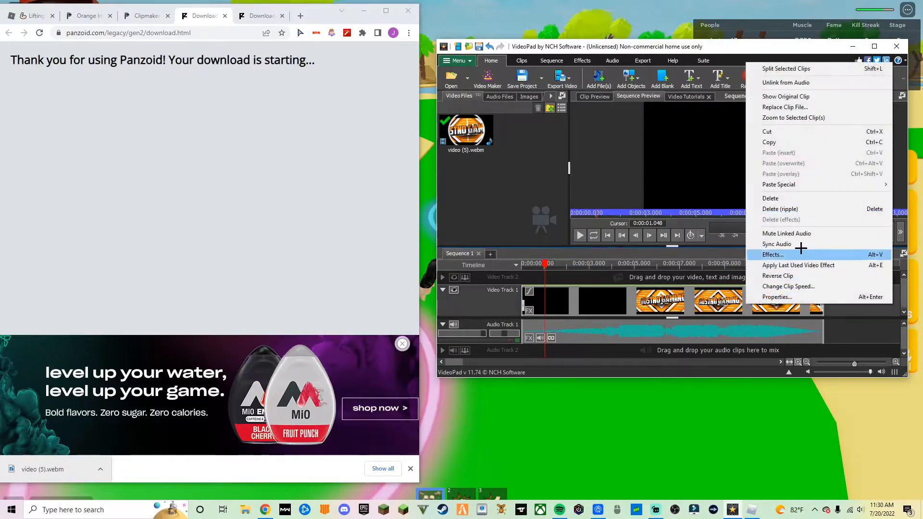
pyautogui.moveTo(780, 210)
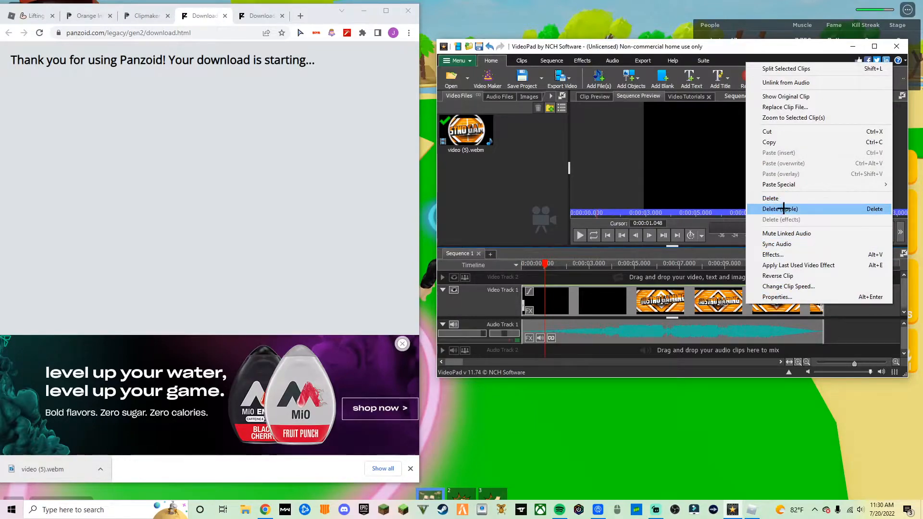
pyautogui.click(779, 209)
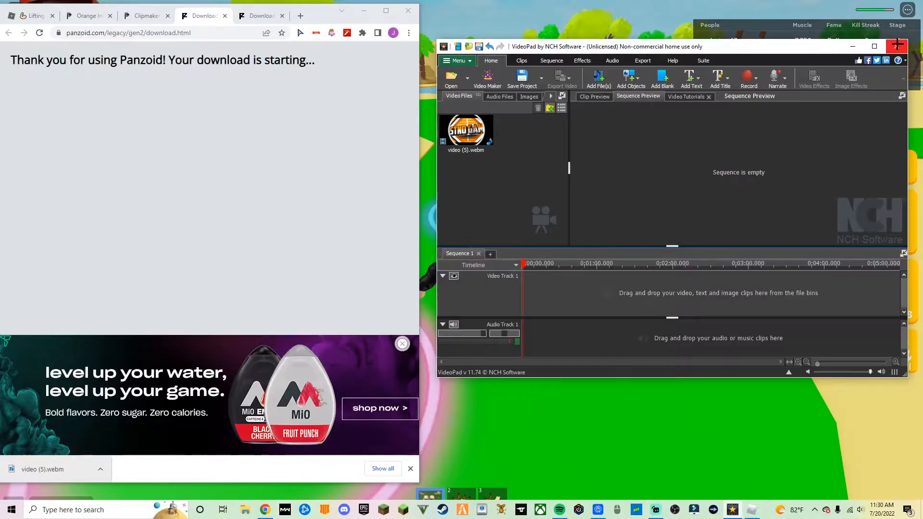
# Close VideoPad, bring Roblox to the front, and briefly open and close the shop
pyautogui.click(897, 47)
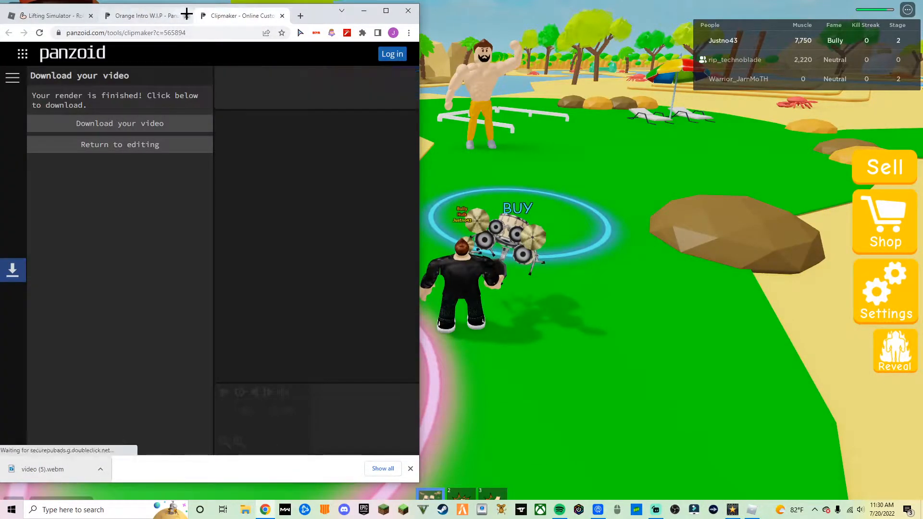
pyautogui.click(53, 15)
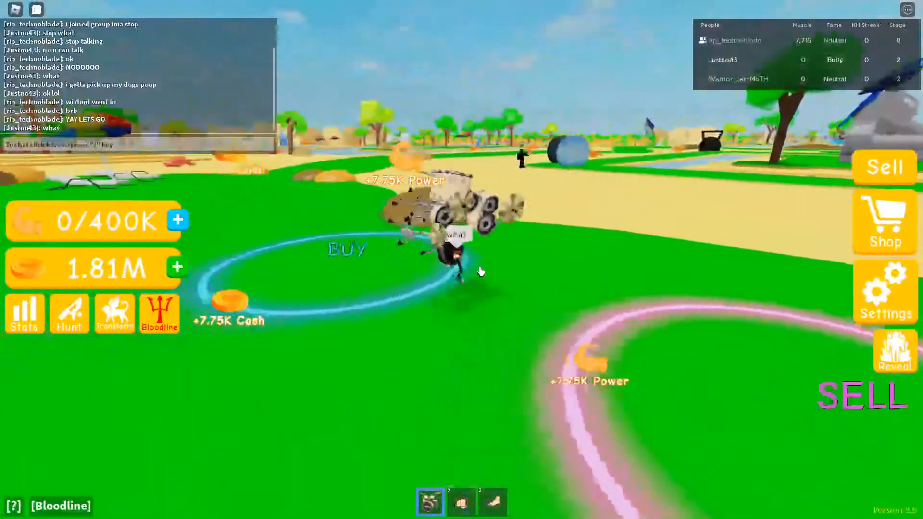
pyautogui.click(884, 222)
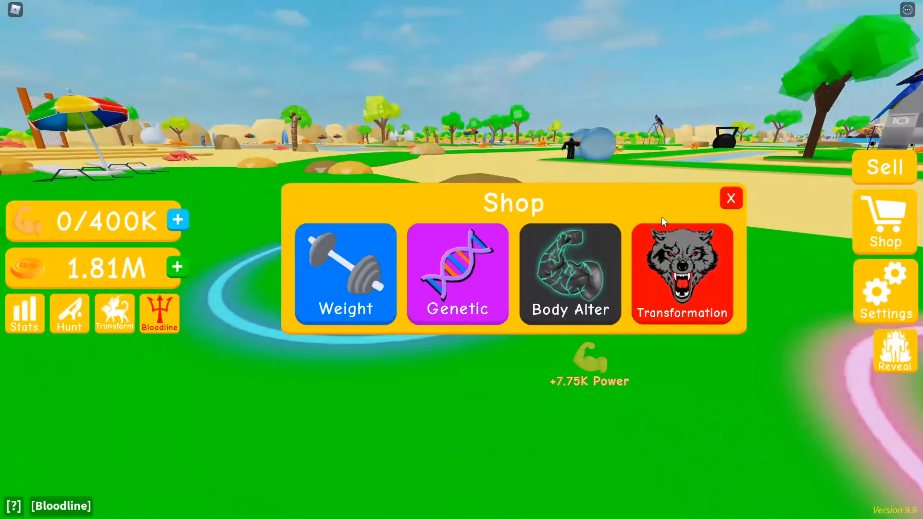
pyautogui.click(731, 198)
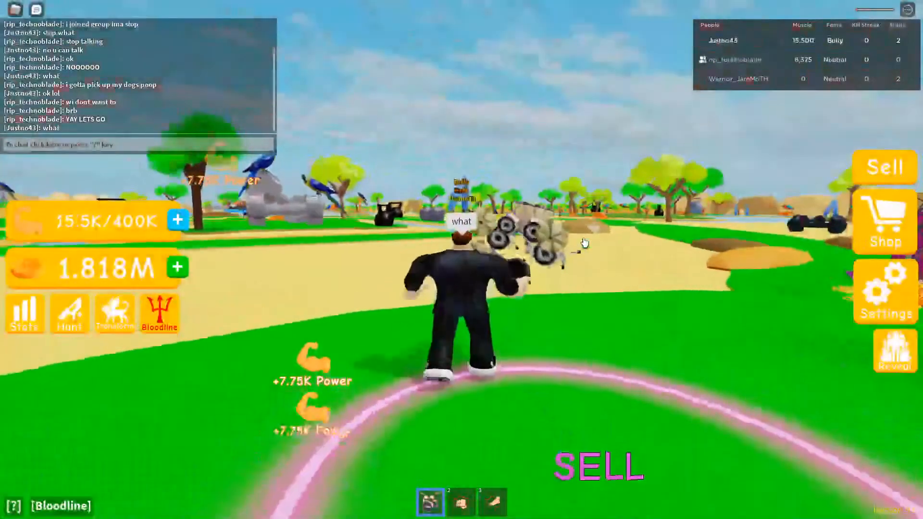
# Lift the weight repeatedly to gain muscle, typing 'ok goo' in chat
pyautogui.click(884, 167)
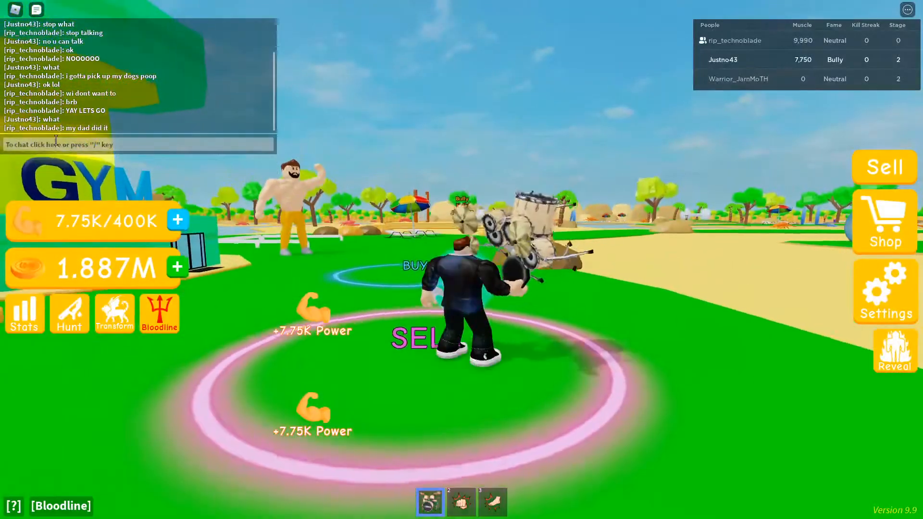
pyautogui.write('ok goo')
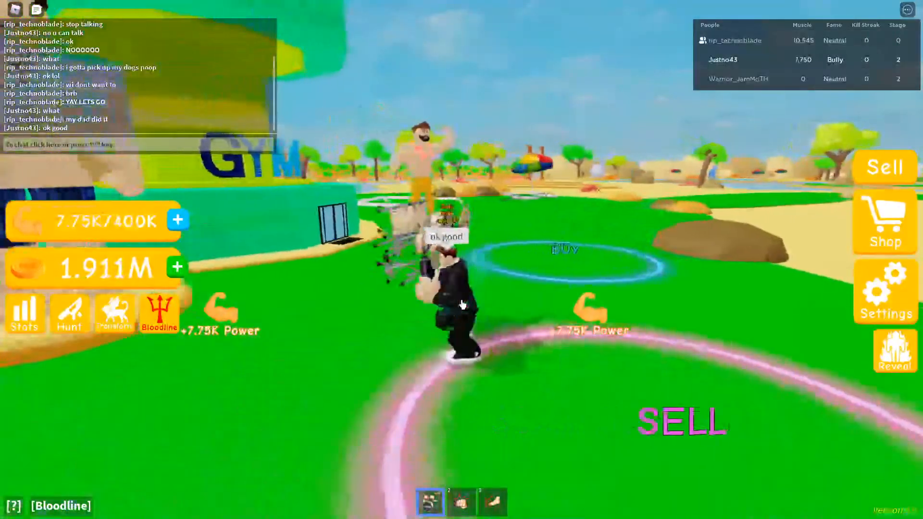
pyautogui.click(884, 168)
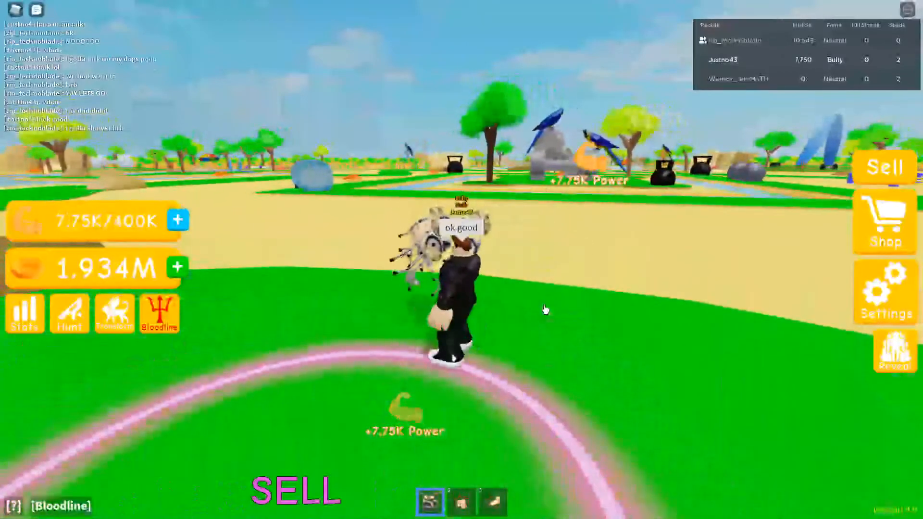
pyautogui.click(883, 167)
pyautogui.write('ok')
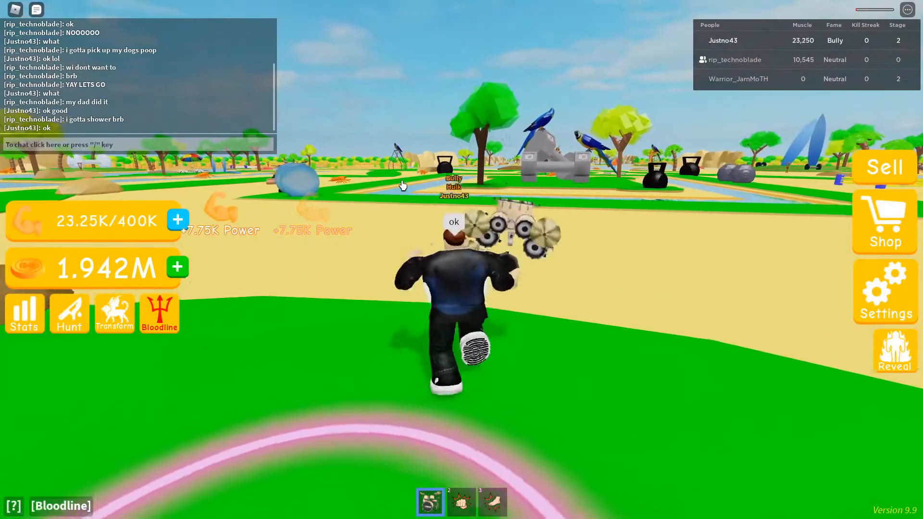
# Lift the weight for more muscle and check weight prices in the shop
pyautogui.click(883, 167)
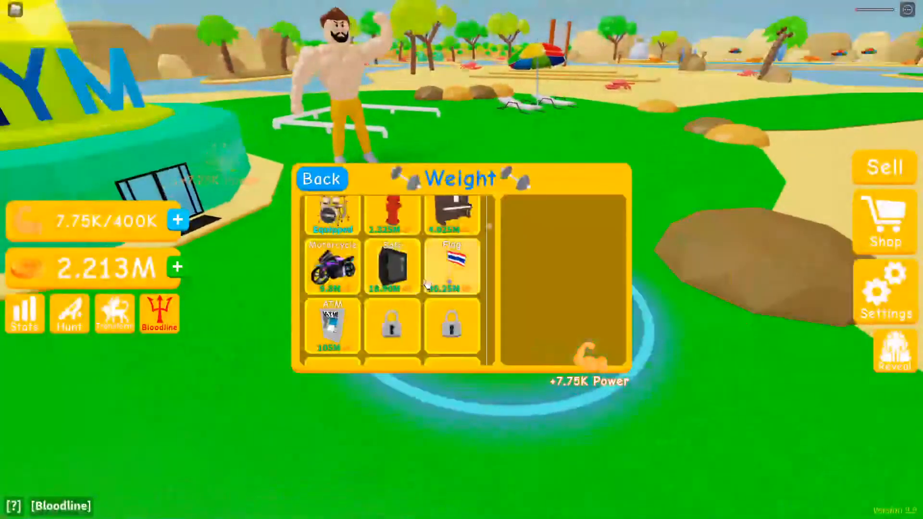
pyautogui.click(322, 178)
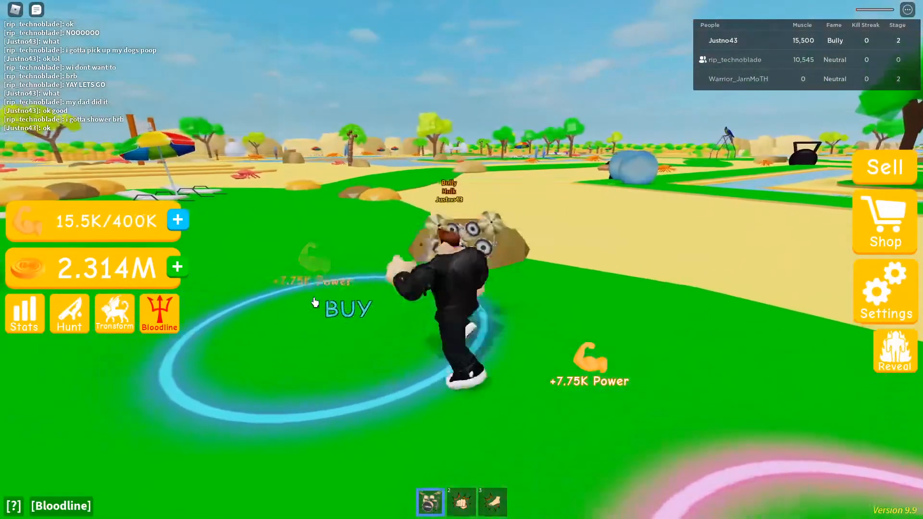
# Browse the Weight shop, buy the Hydrant weight for 2.325M, and close the shop
pyautogui.click(884, 221)
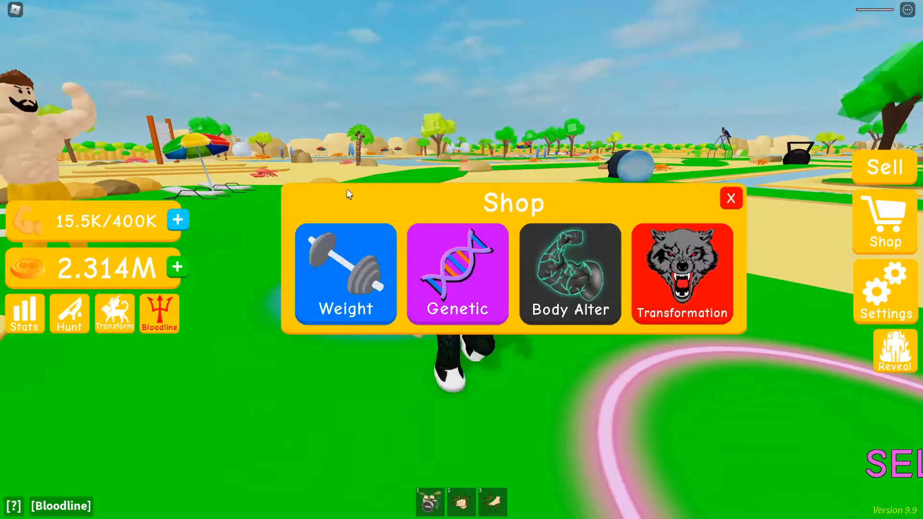
pyautogui.click(732, 198)
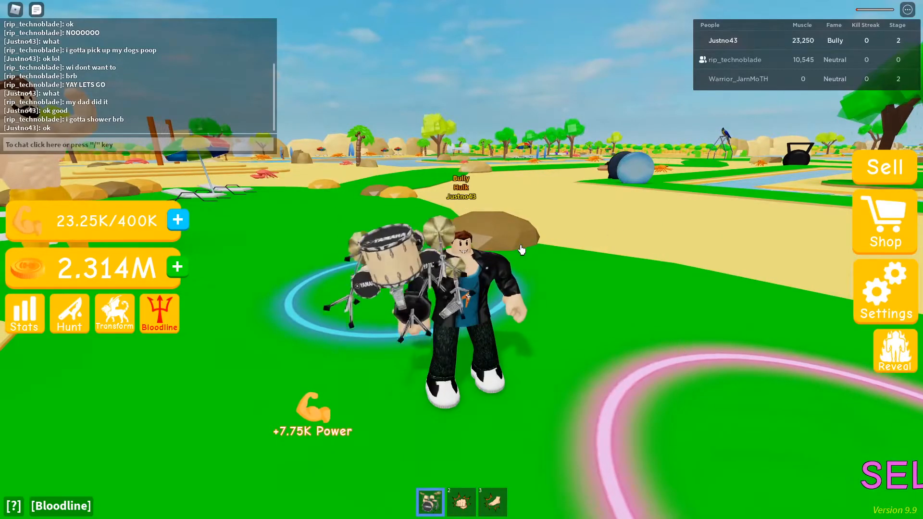
pyautogui.click(883, 220)
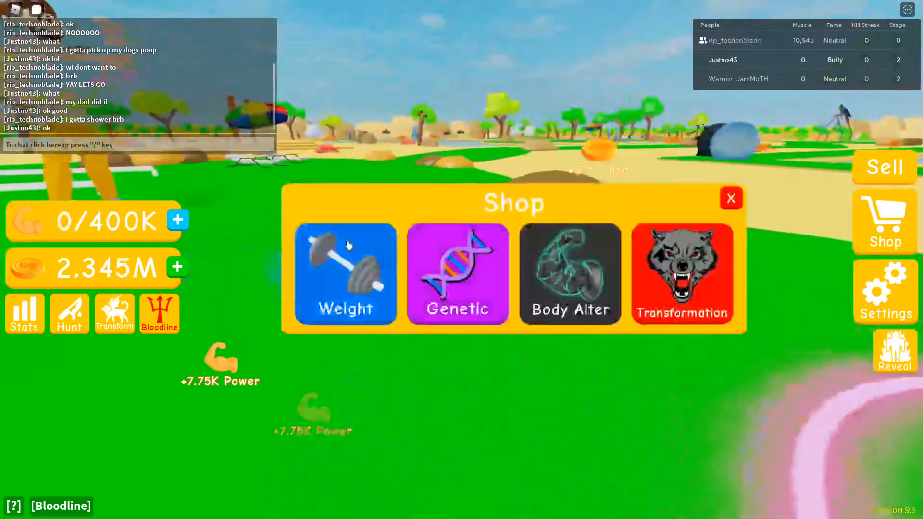
pyautogui.click(346, 274)
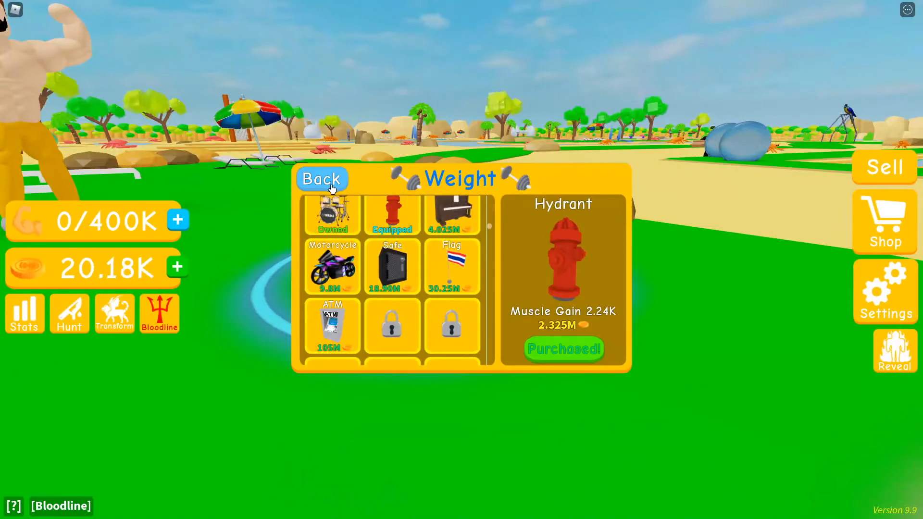
pyautogui.click(322, 179)
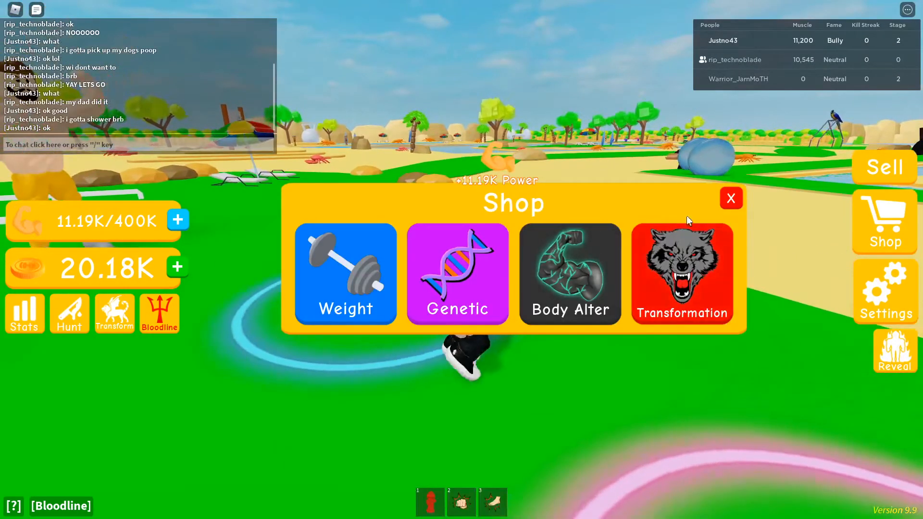
pyautogui.click(732, 198)
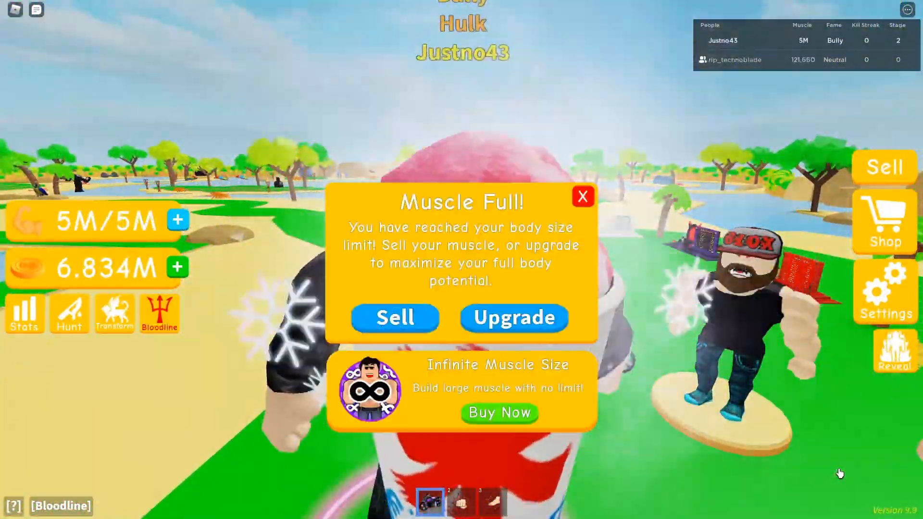
# Dismiss the Muscle Full warning after hitting the 5M muscle limit
pyautogui.click(583, 196)
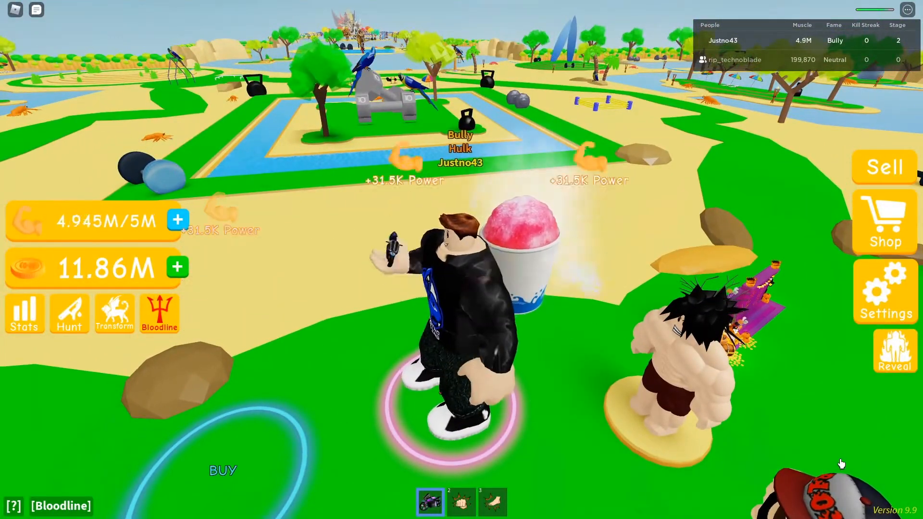